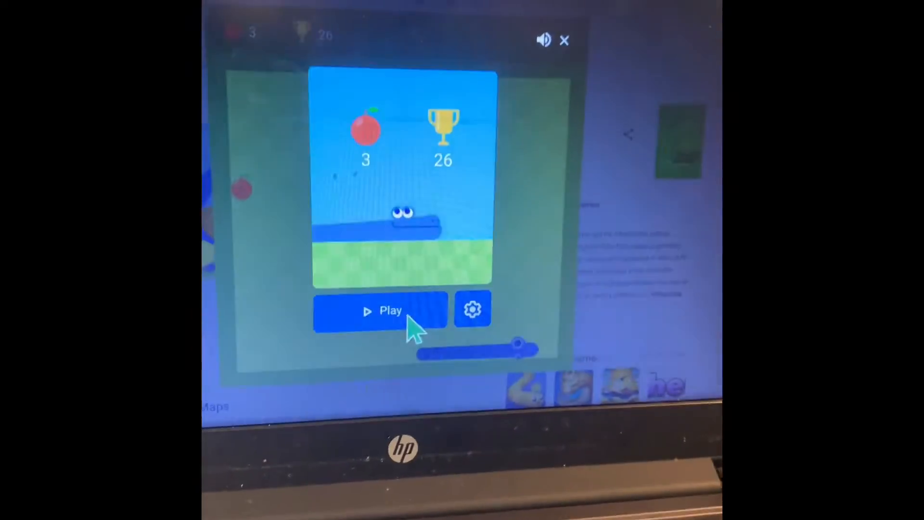
Play a Snake round from the start screen, finishing with 3 apples against a best of 26.
left_click(380, 311)
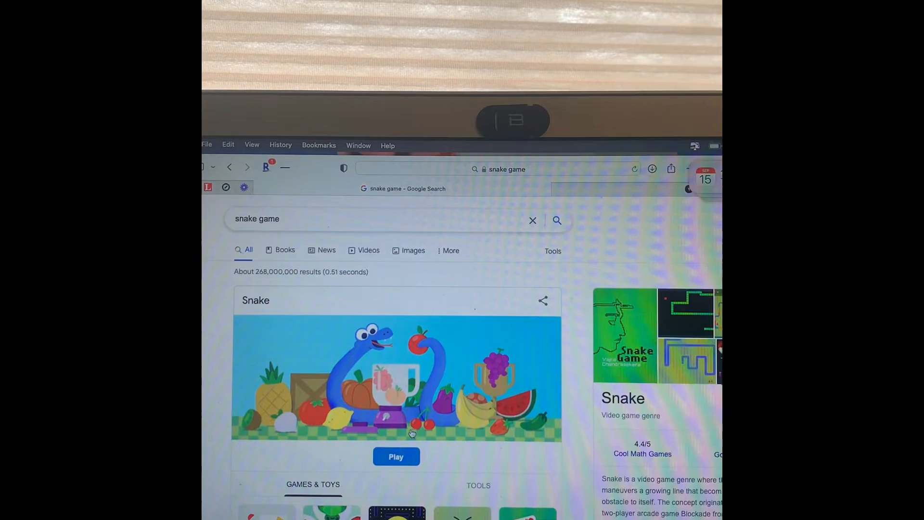
Launch Snake from the search card and start a new round, eating the first apple.
left_click(396, 456)
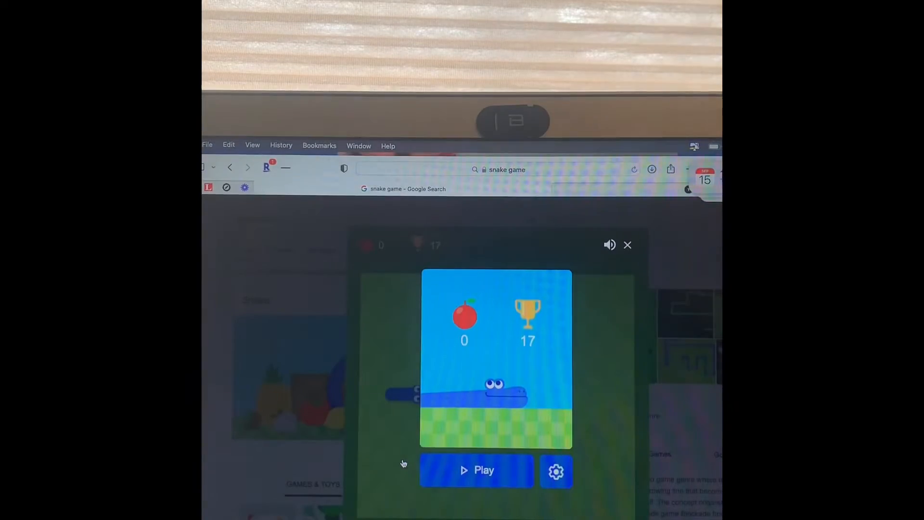
left_click(476, 469)
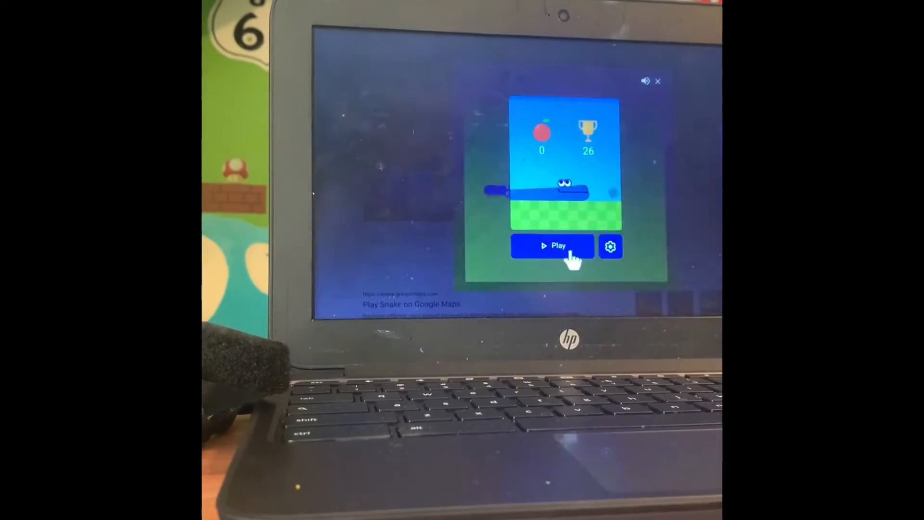
left_click(552, 245)
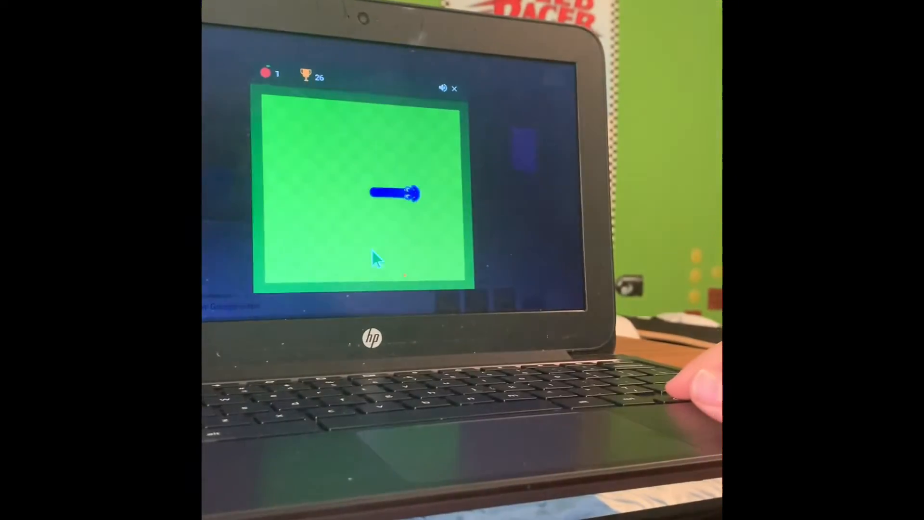